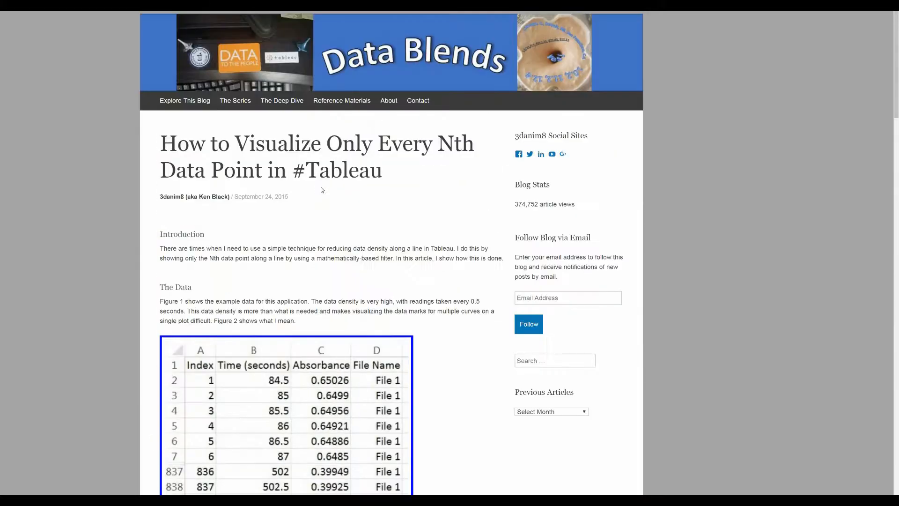
mouse_move(268, 196)
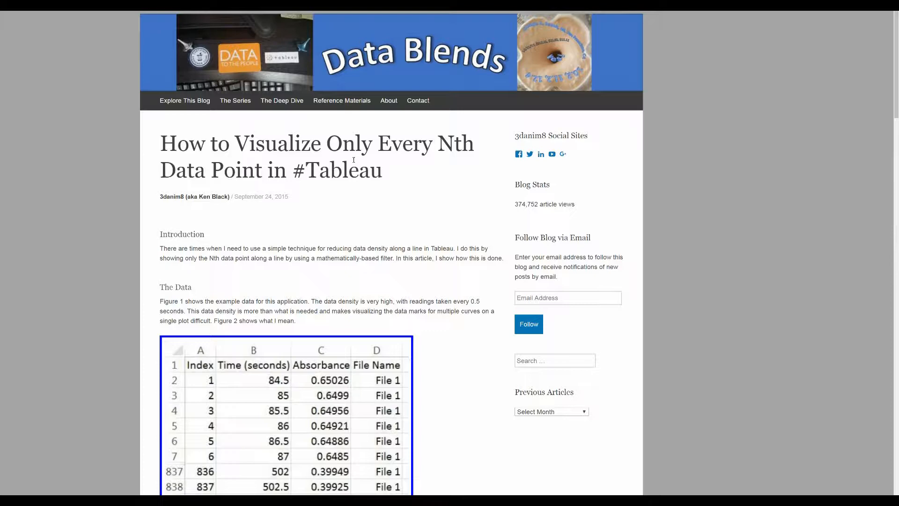
Step: Widen the Nth-label parameter interval so running-total percentage labels appear at fewer, evenly spaced points
scroll("down", 3)
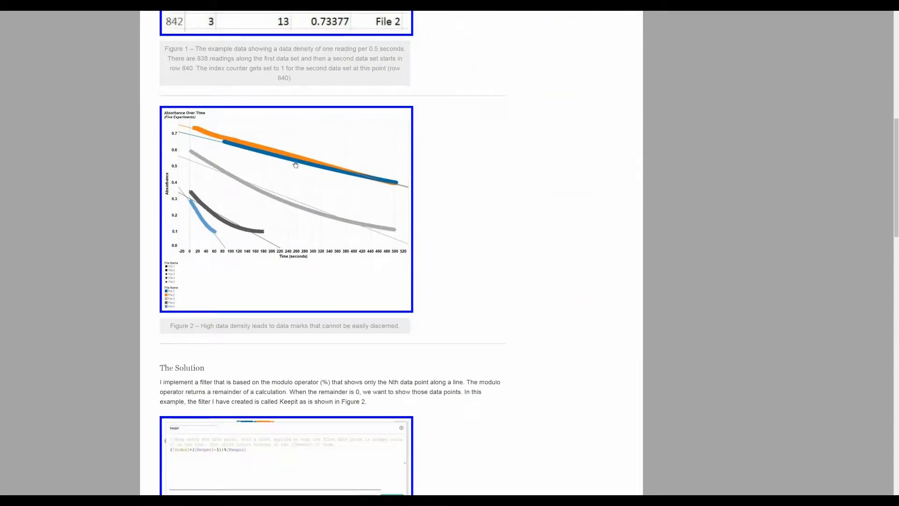
scroll("down", 3)
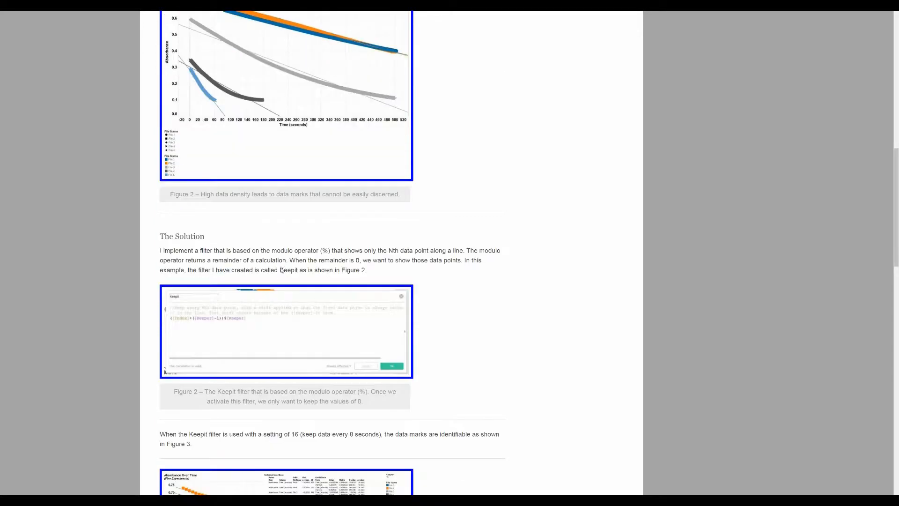
scroll("down", 3)
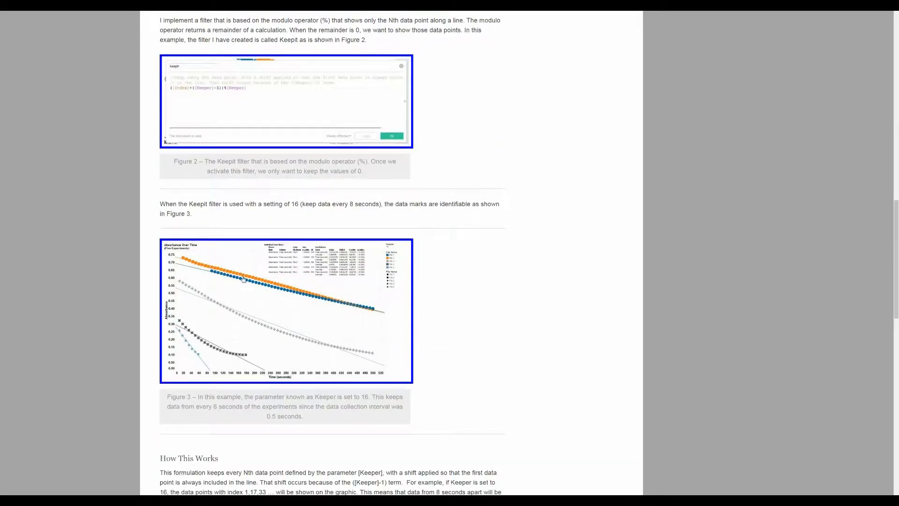
mouse_move(285, 330)
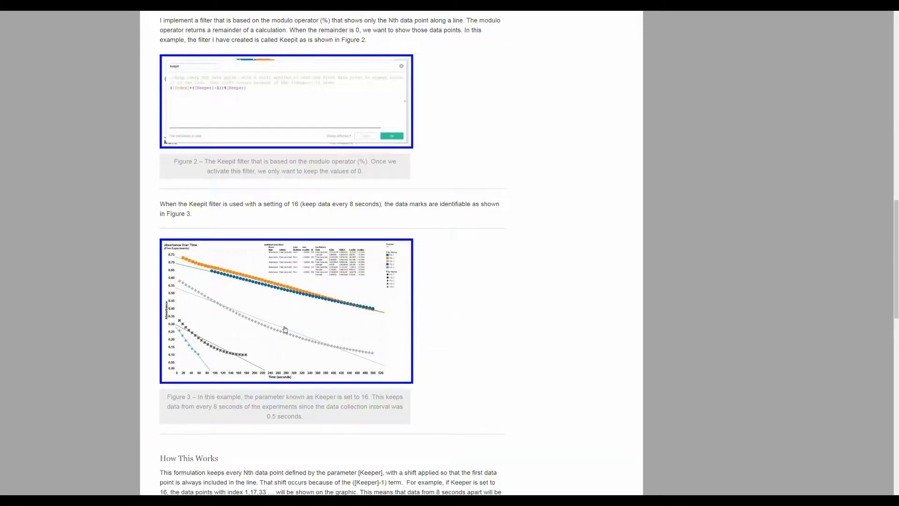
scroll("down", 3)
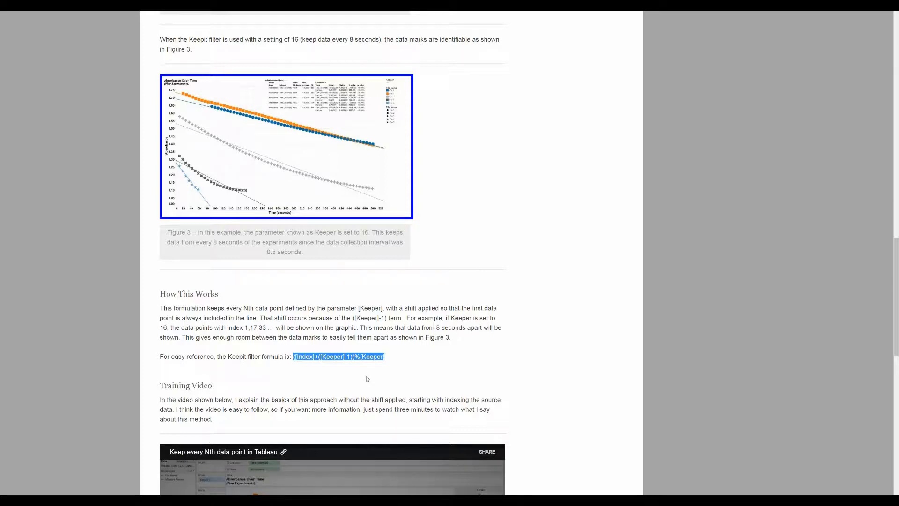
scroll("down", 3)
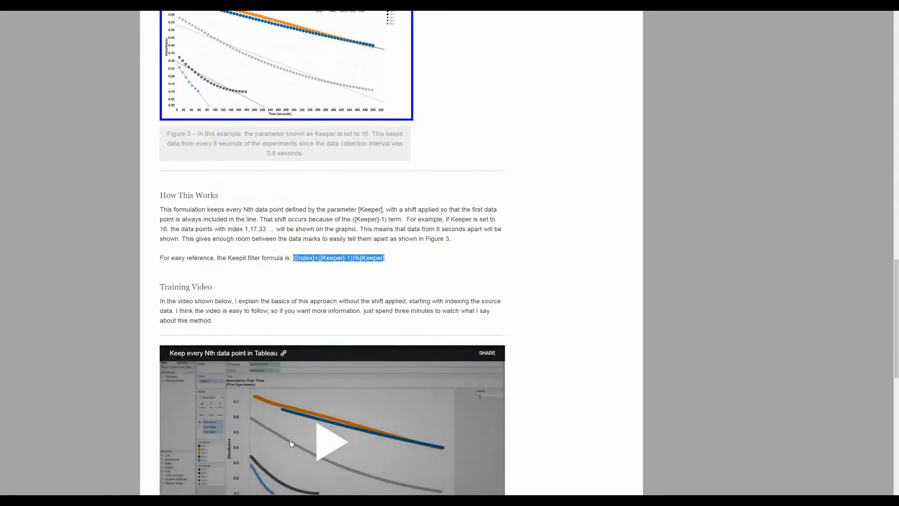
mouse_move(226, 402)
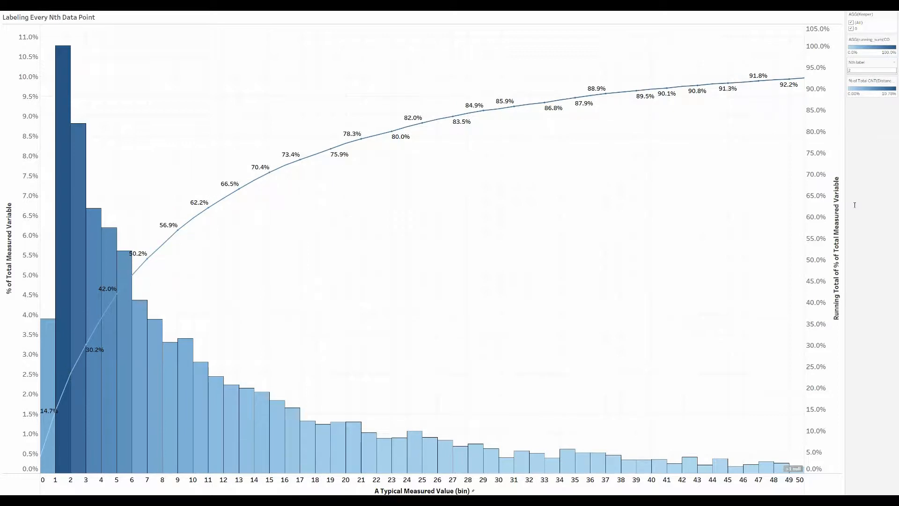
mouse_move(858, 177)
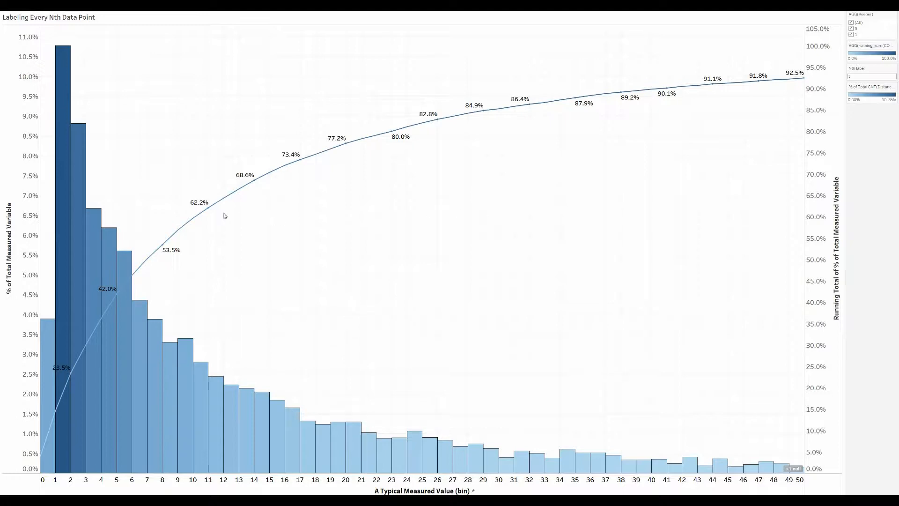
mouse_move(56, 339)
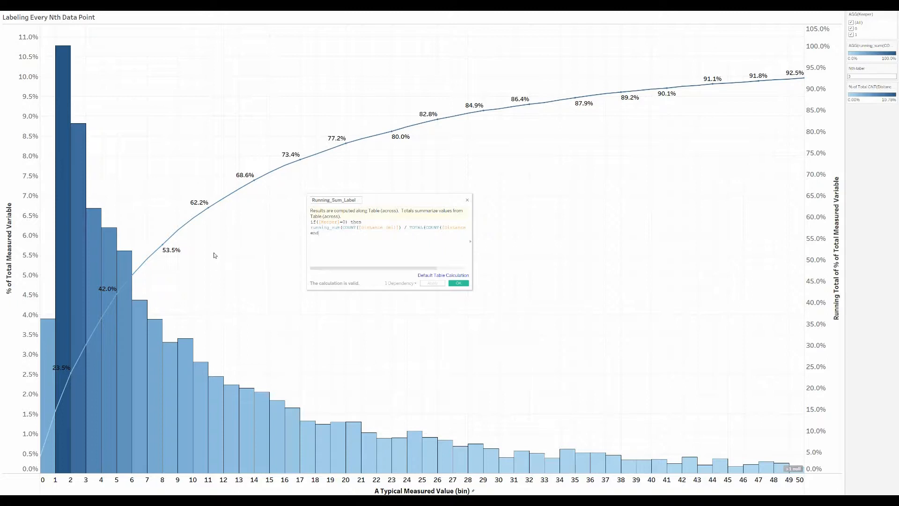
mouse_move(199, 208)
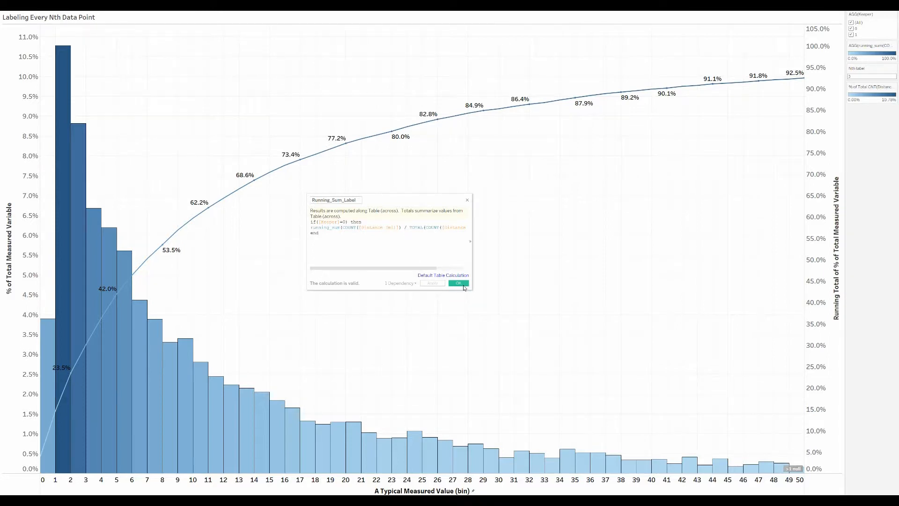
Step: Confirm the Running_Sum_Label calculation with OK, keeping labels only at every Nth running-total point
left_click(458, 283)
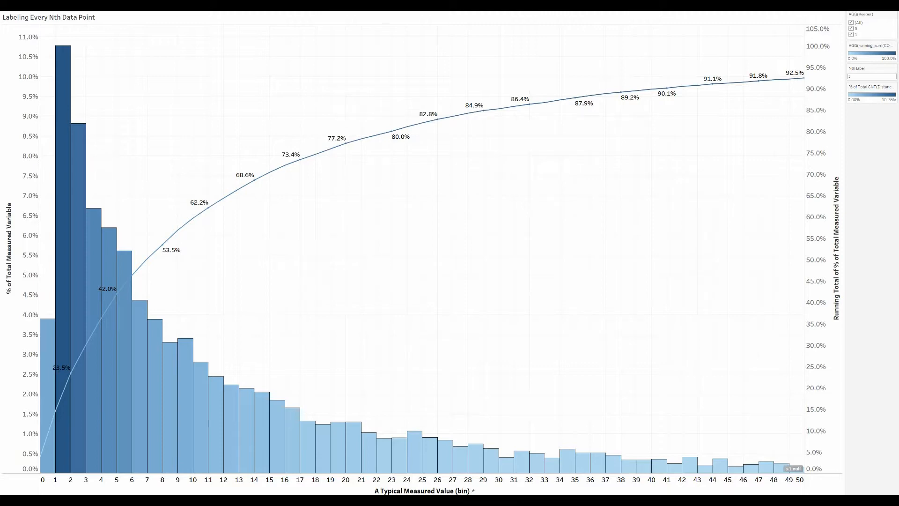
mouse_move(167, 73)
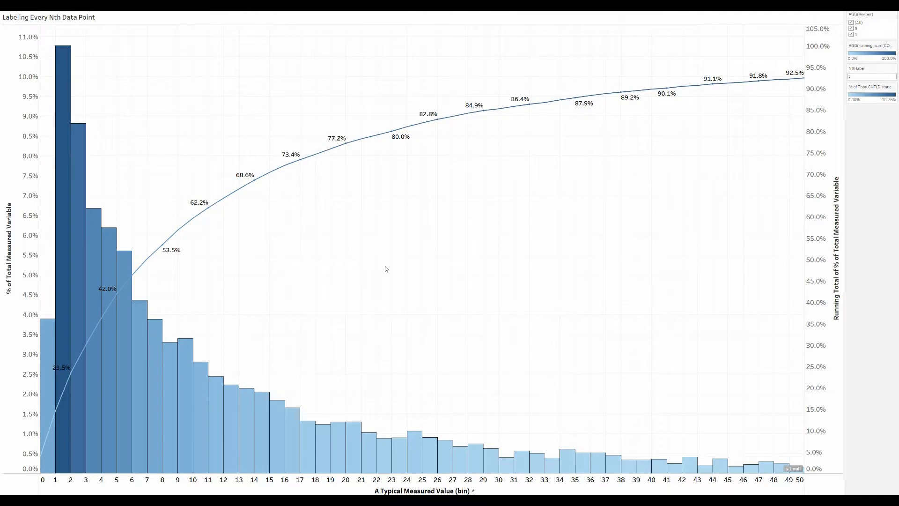
mouse_move(217, 225)
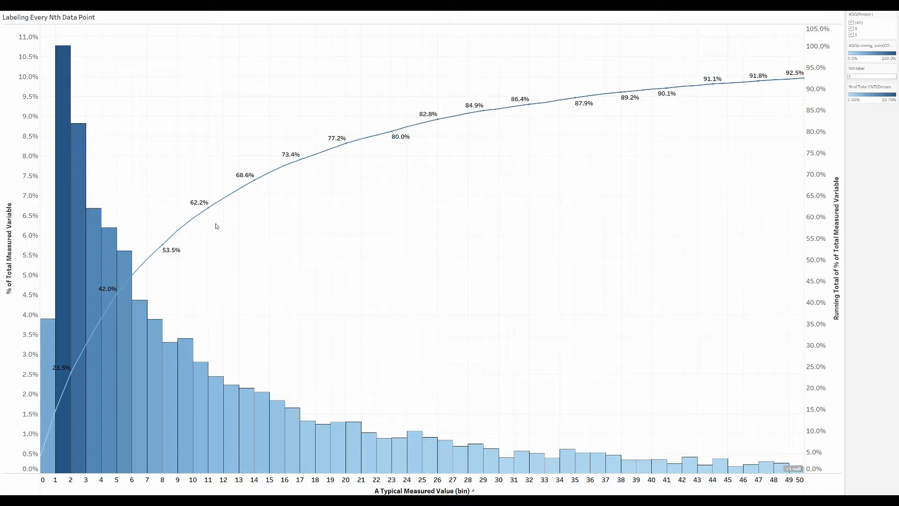